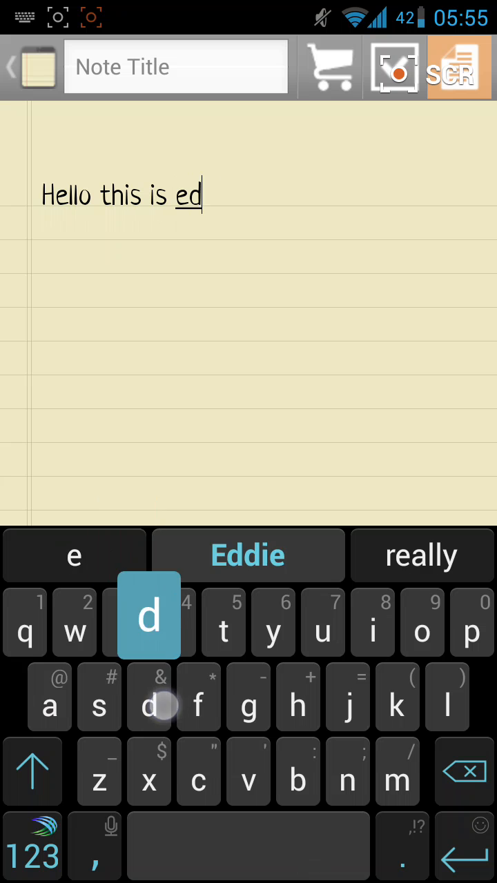
Step: Complete the note text to 'Hello this is Eddie' using the Eddie word suggestion
{"action": "left_click", "coordinate": [247, 555]}
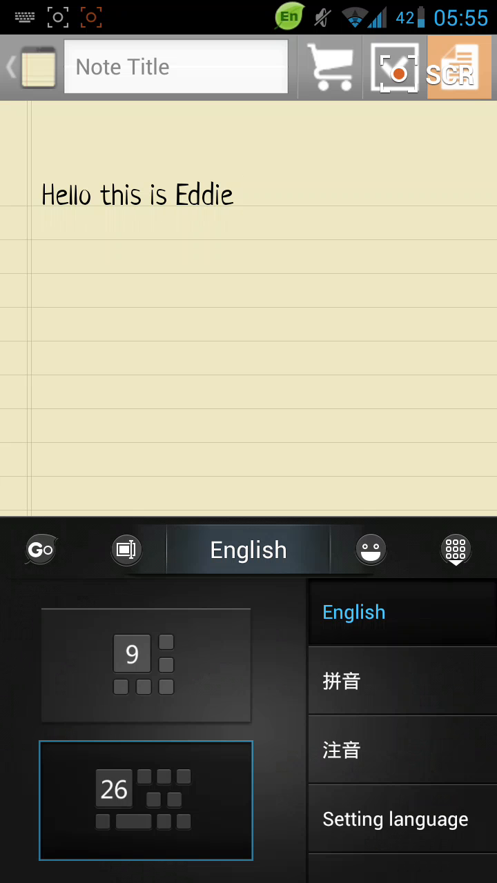
Step: Switch to 注音 Zhuyin input and append 你好 by picking 你 then 好 from the candidates
{"action": "left_click", "coordinate": [340, 750]}
{"action": "type", "text": " ㄋㄧˇ"}
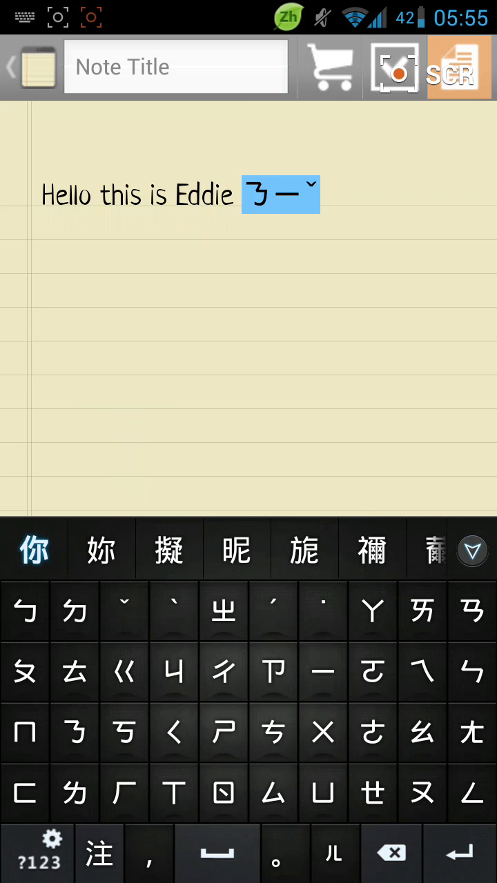
{"action": "left_click", "coordinate": [33, 549]}
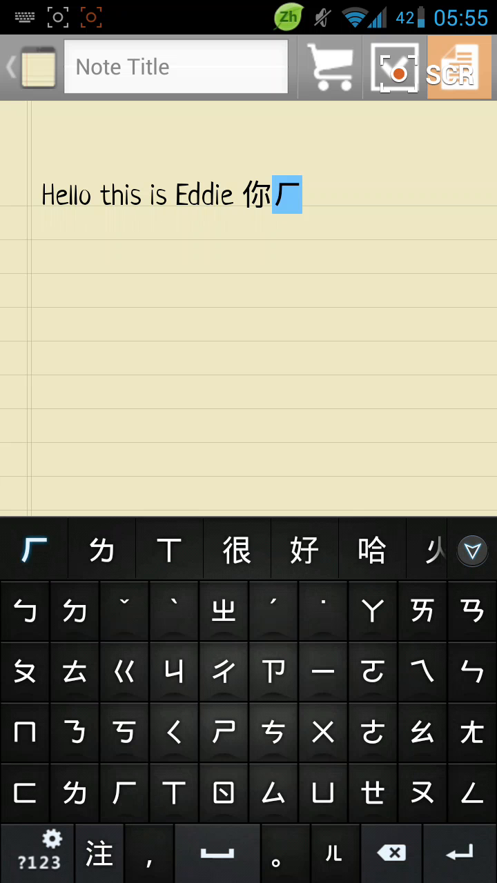
{"action": "left_click", "coordinate": [303, 549]}
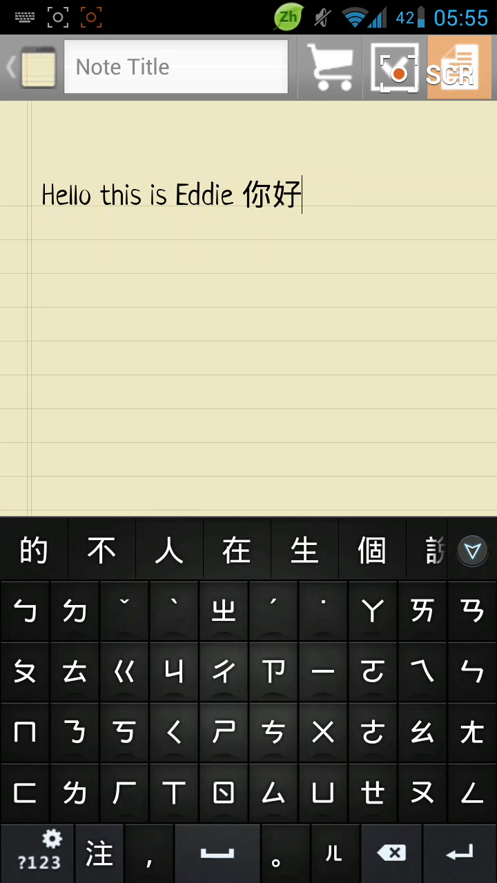